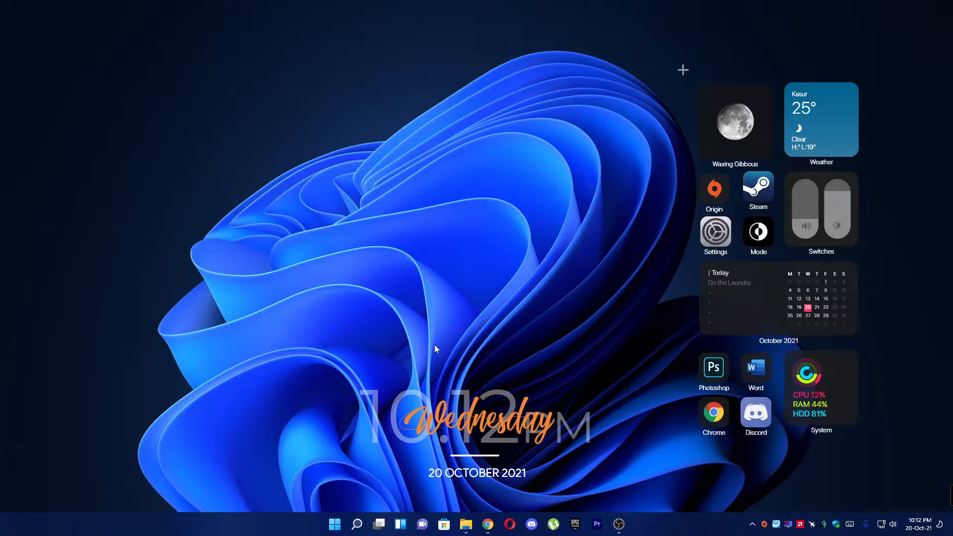
Launch Settings from the Start button's quick menu and go to the Accessibility page
right_click(334, 524)
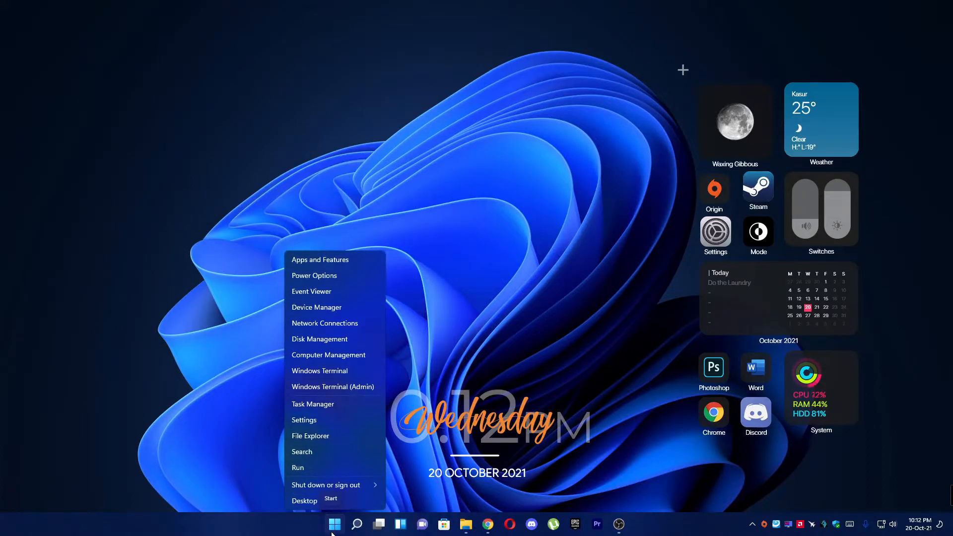
click(304, 420)
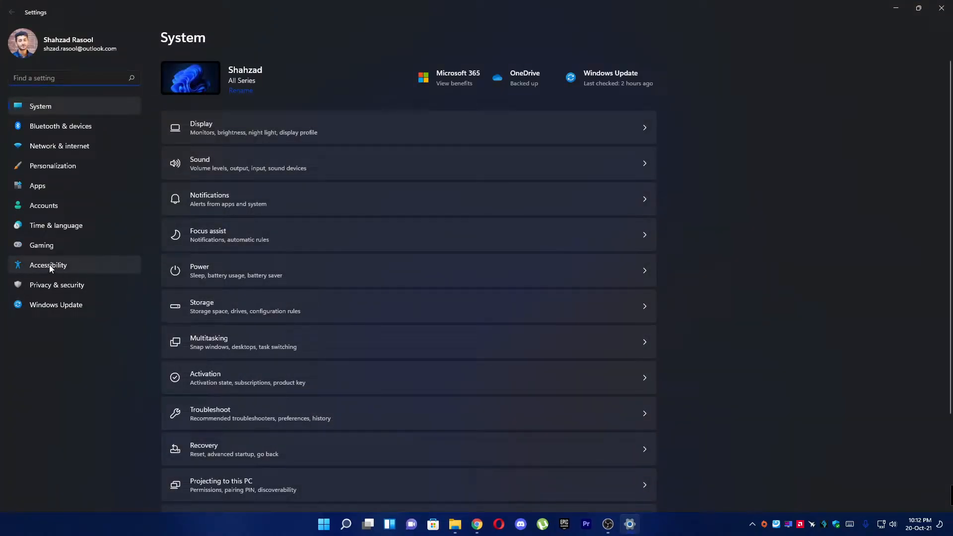
click(48, 266)
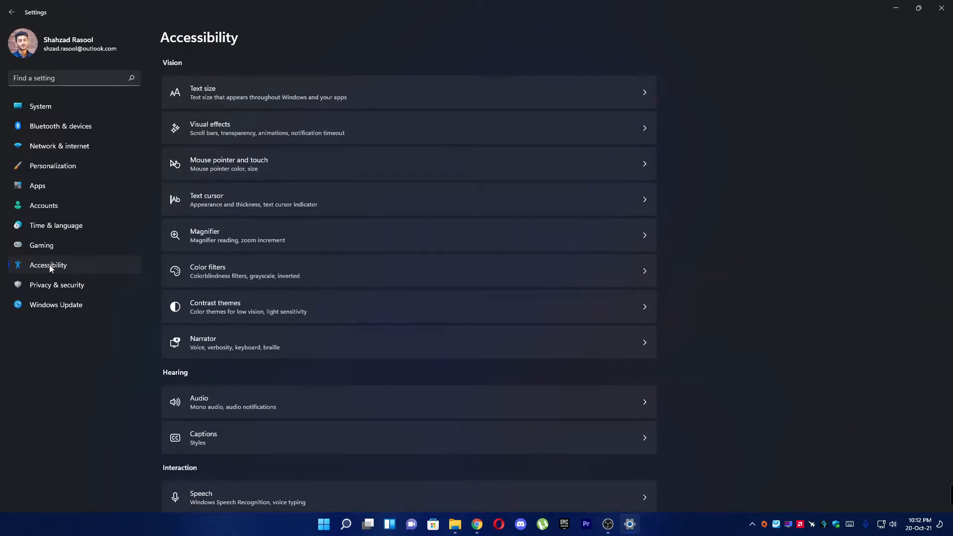
mouse_move(294, 170)
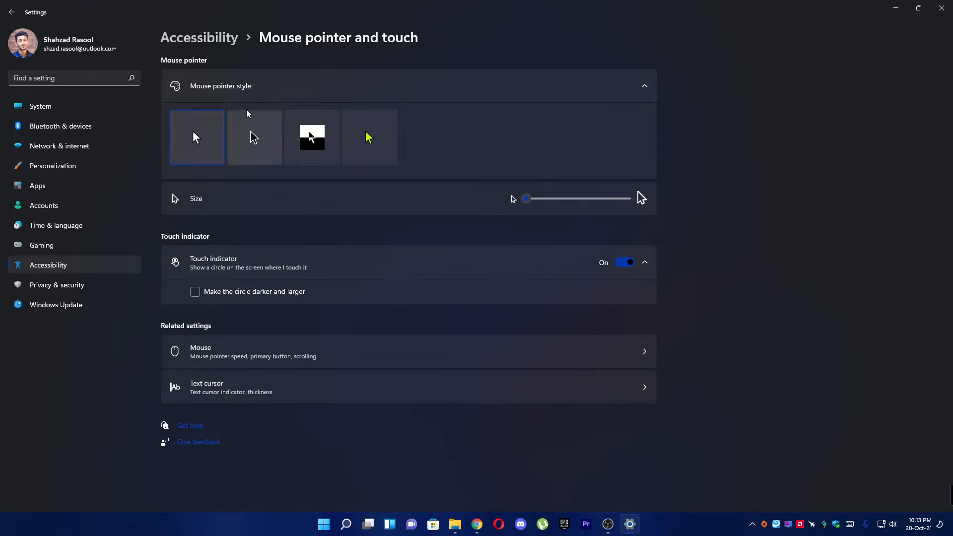
mouse_move(254, 137)
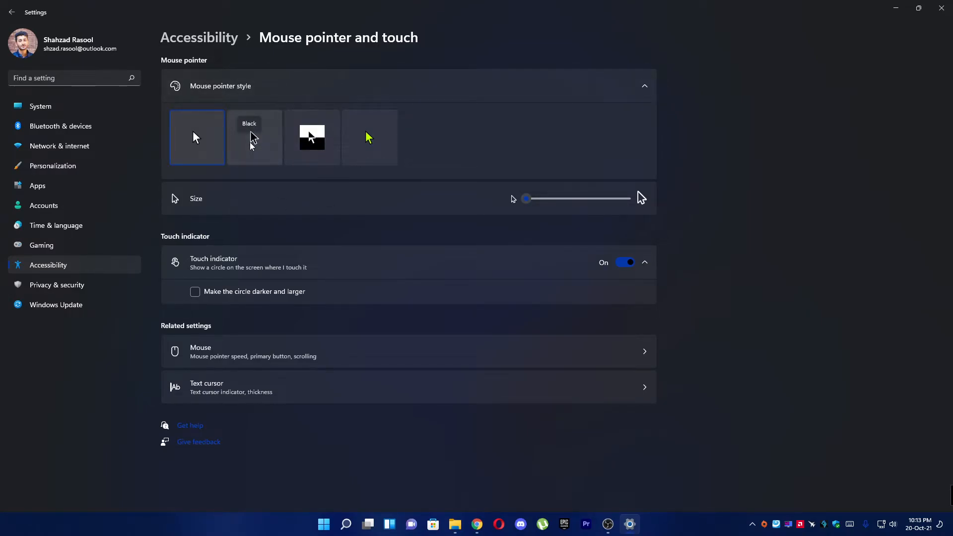
click(312, 137)
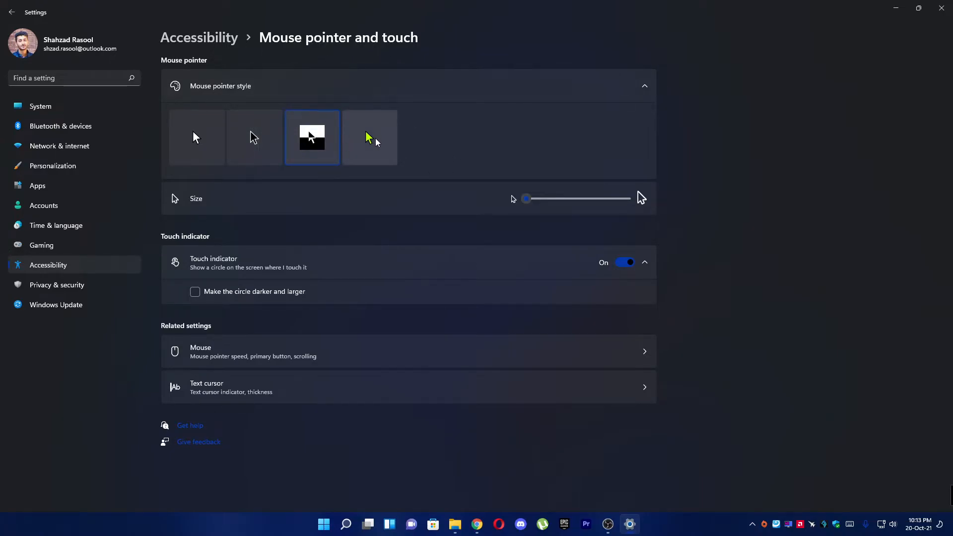
click(369, 137)
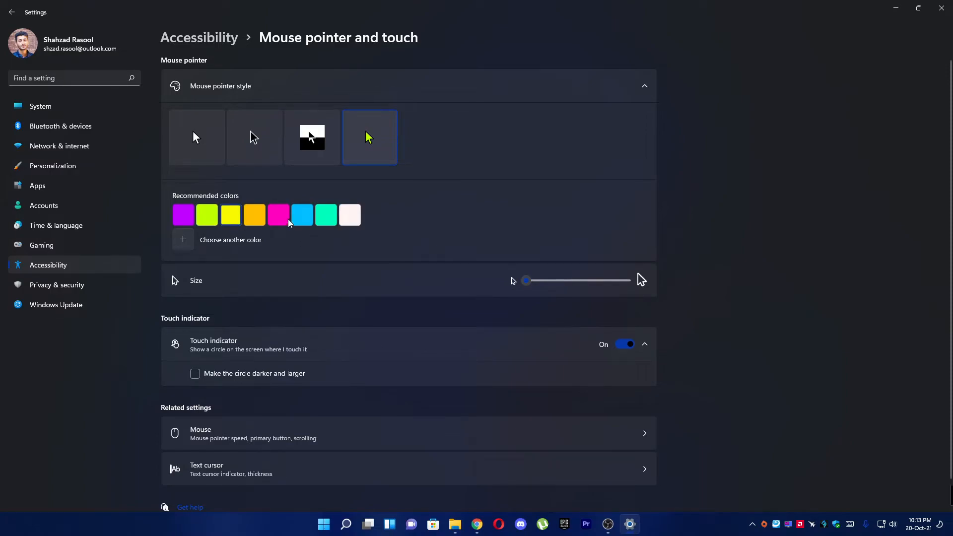
mouse_move(426, 237)
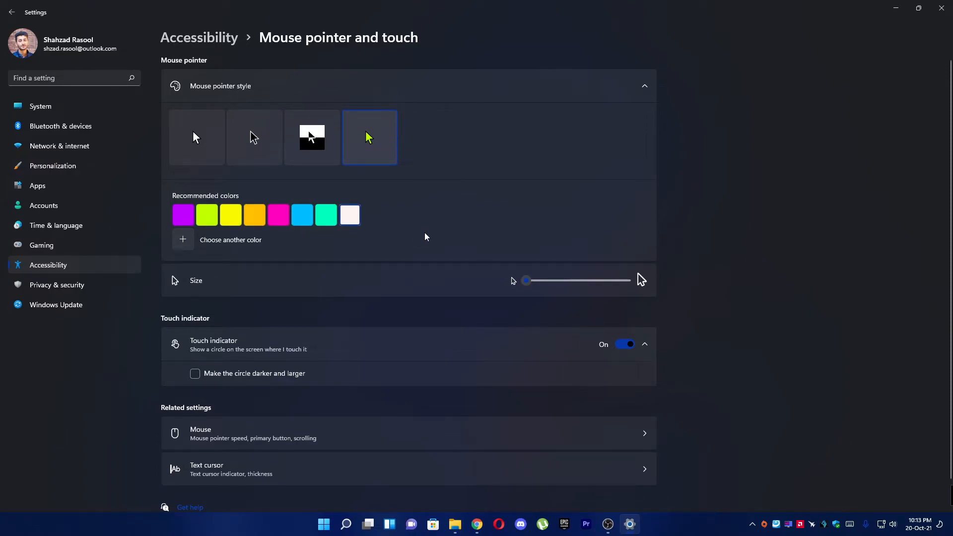
click(197, 137)
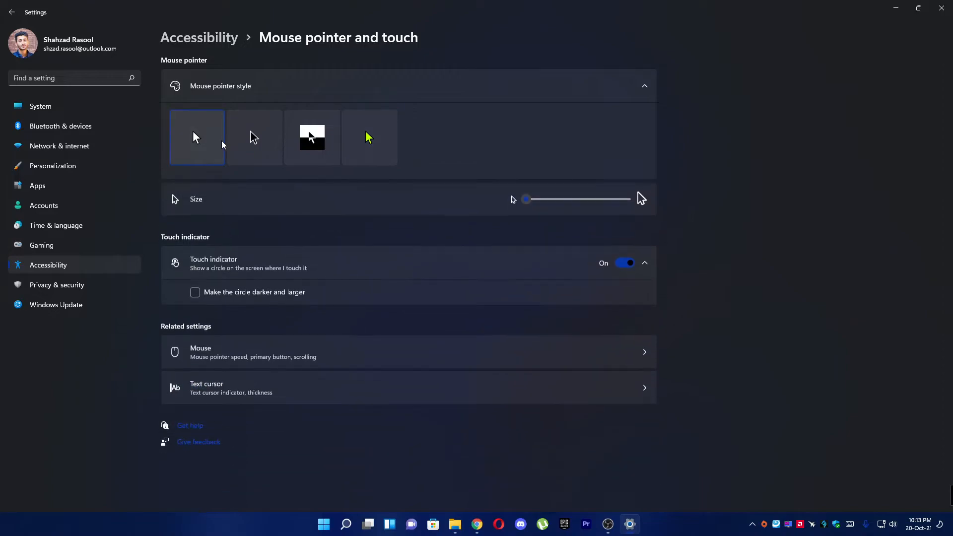
drag(527, 199, 586, 198)
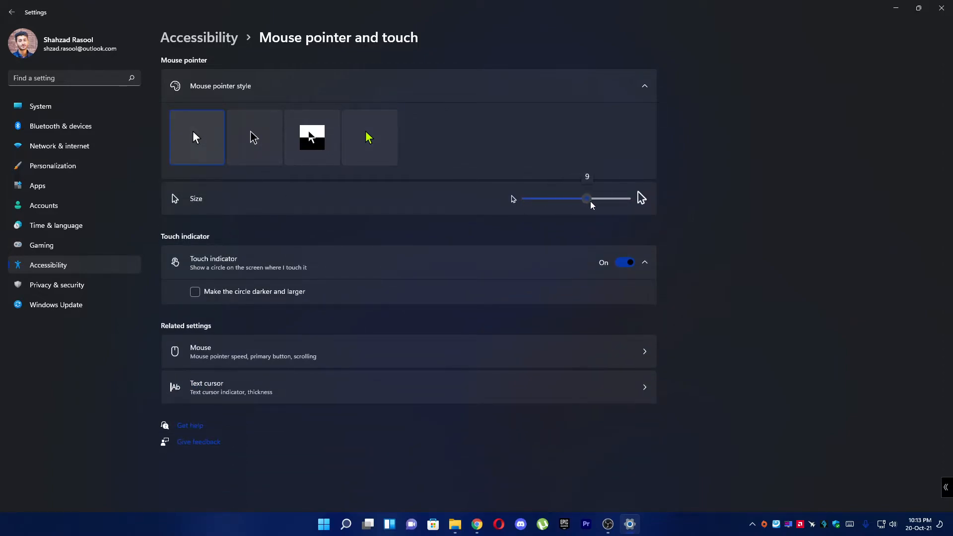
drag(587, 199, 576, 198)
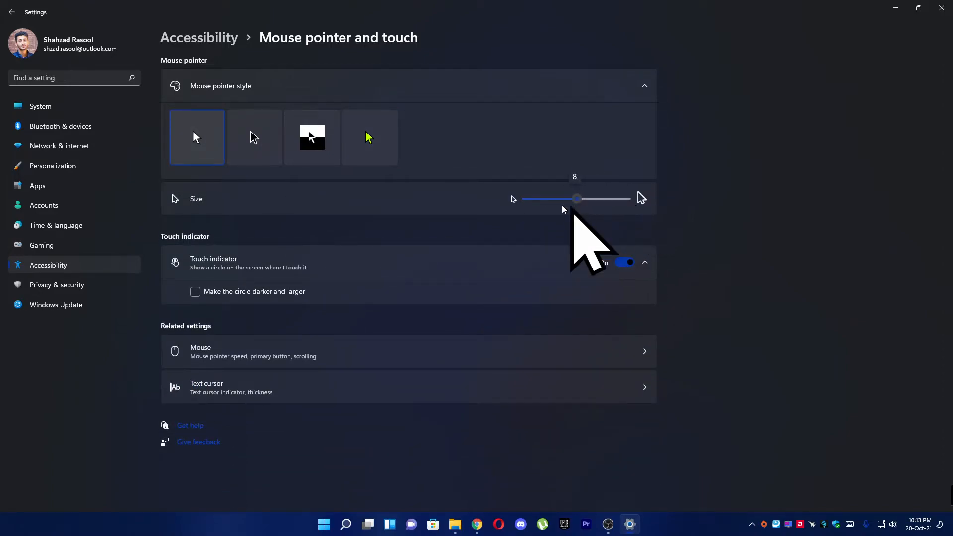
drag(576, 198, 527, 199)
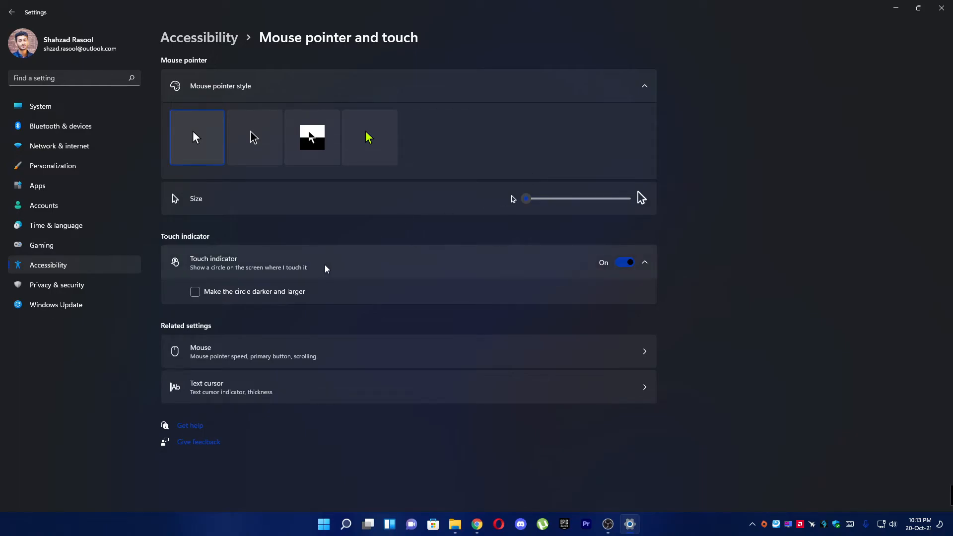
mouse_move(394, 356)
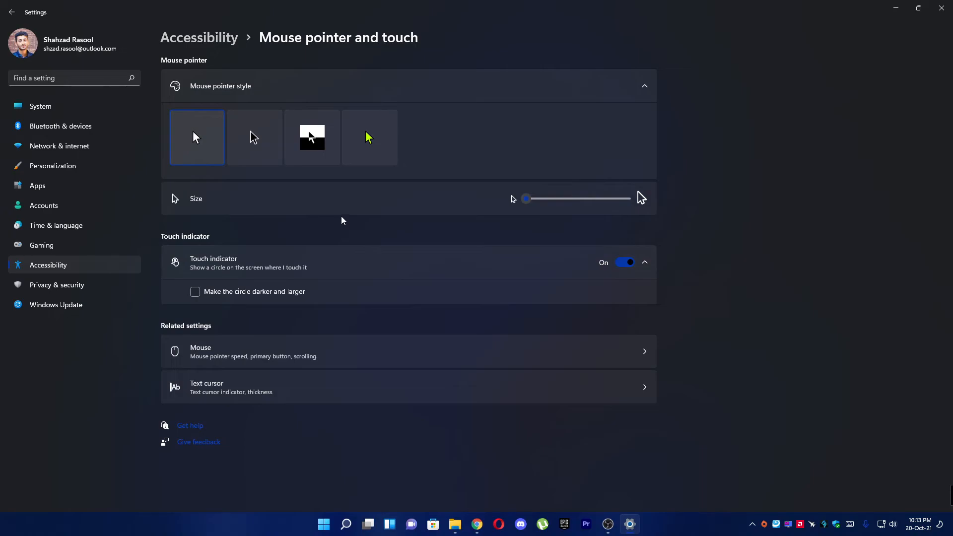
mouse_move(424, 239)
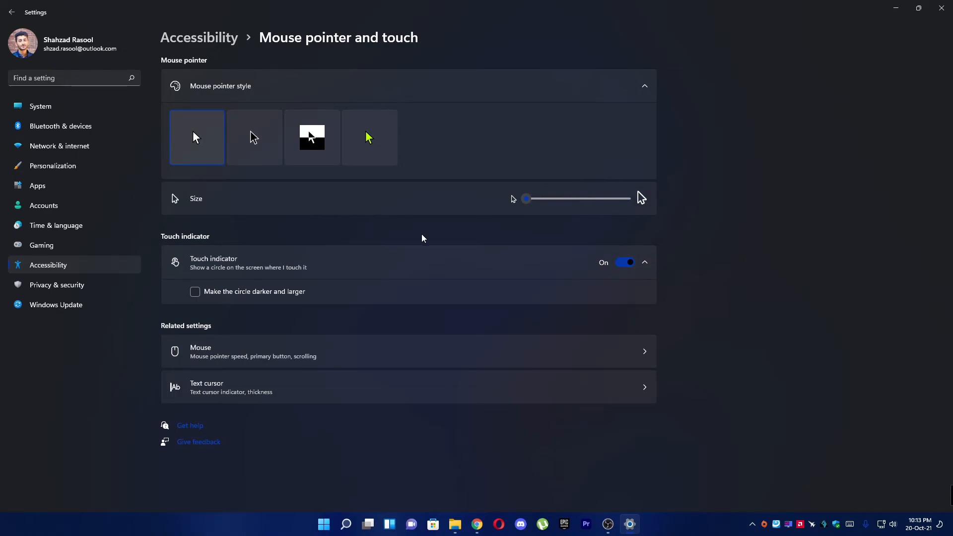